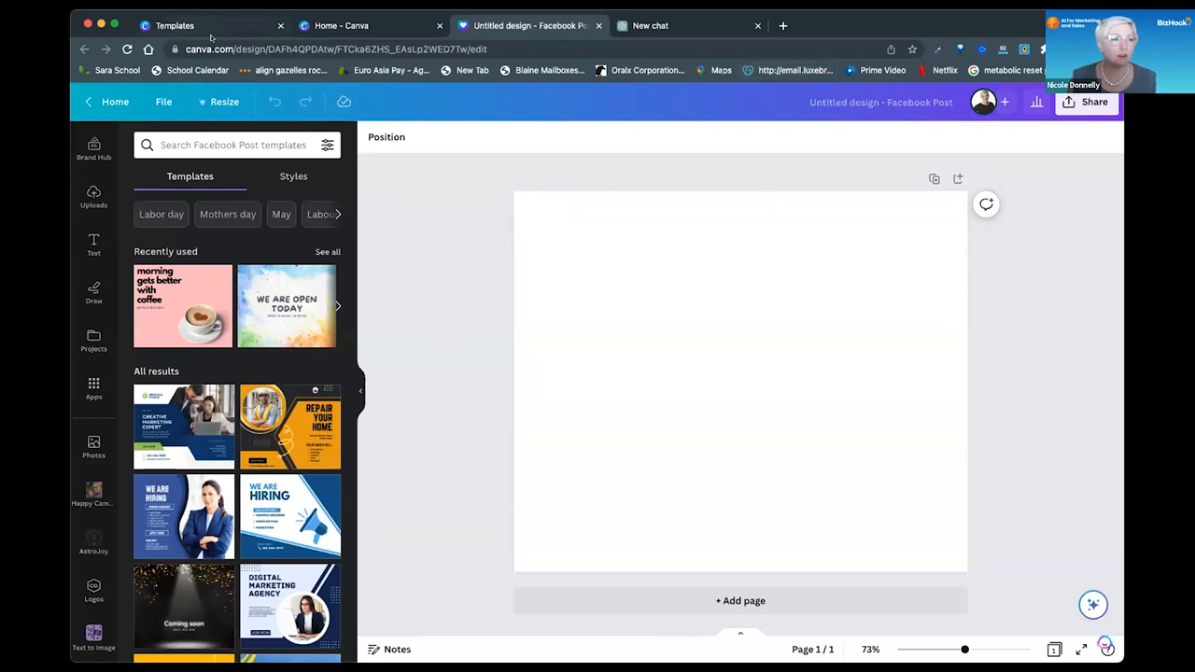
{"action": "mouse_move", "coordinate": [524, 105]}
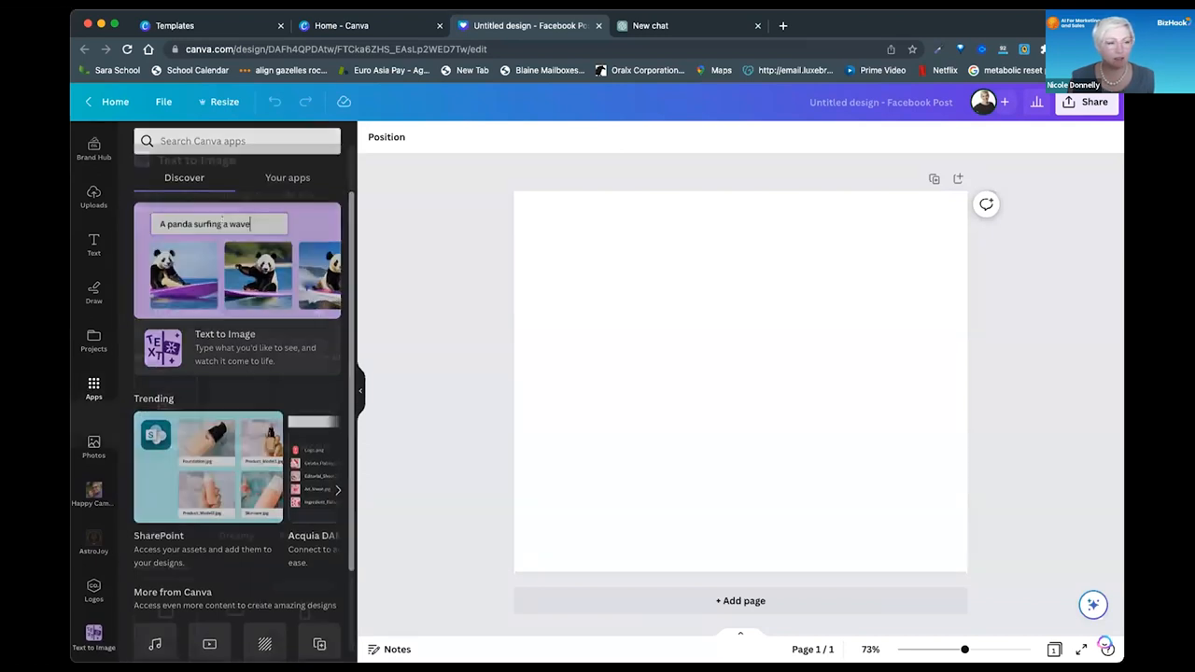
- Start a new Text to Image generation with the description field ready for input
{"action": "left_click", "coordinate": [224, 347]}
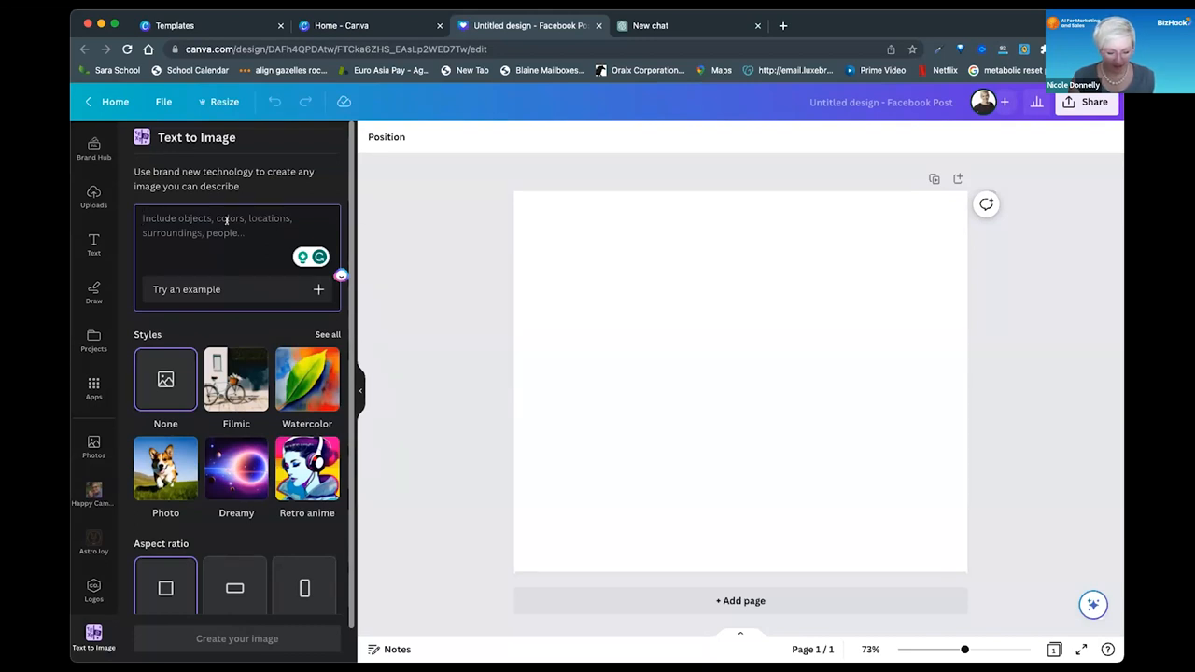
{"action": "left_click", "coordinate": [233, 224]}
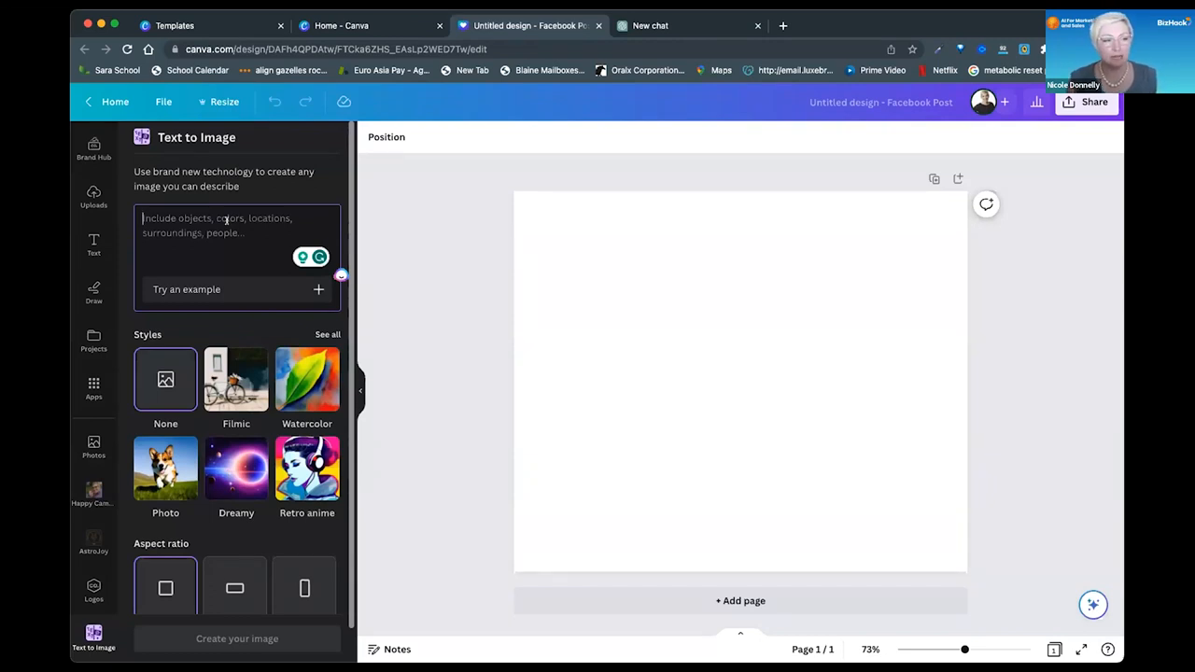
- Enter the description 'social media icons, bright pink and purple, floating in space, in Dali style'
{"action": "type", "text": "social media icons,"}
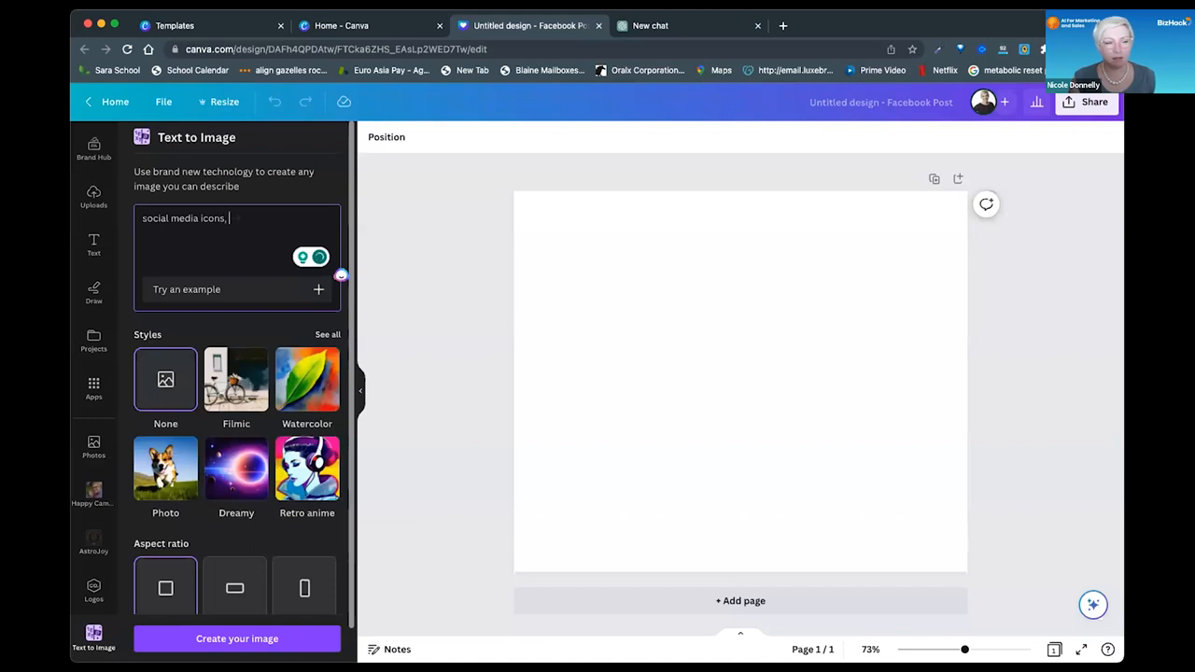
{"action": "type", "text": "p"}
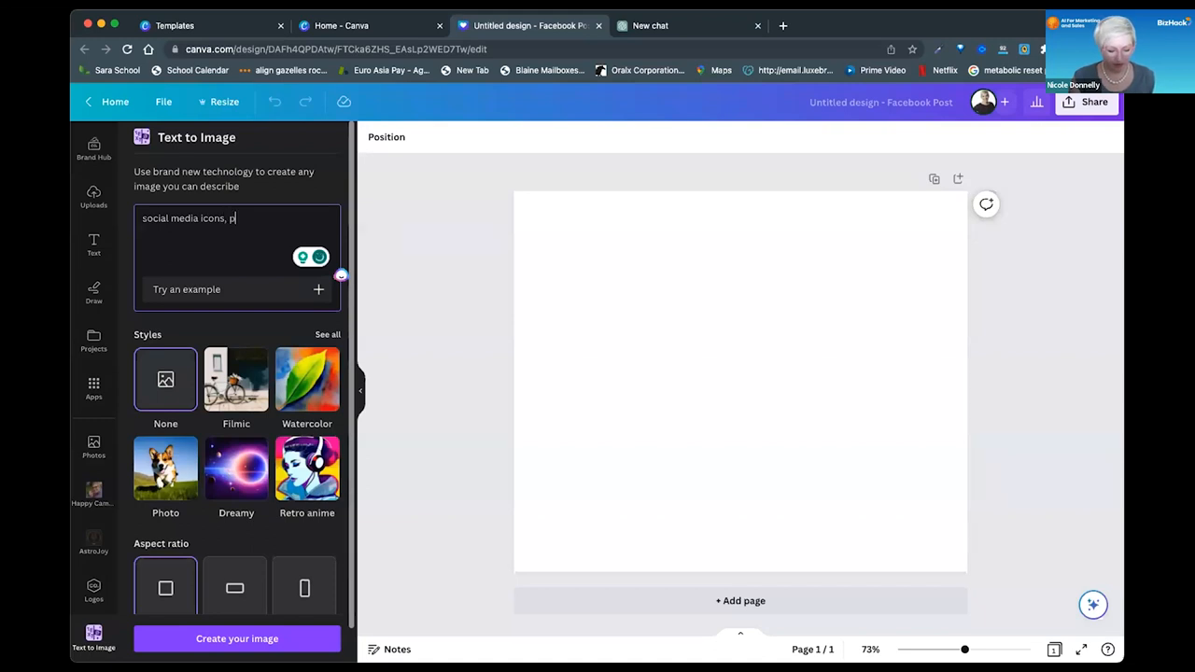
{"action": "type", "text": "bright pink and purple,"}
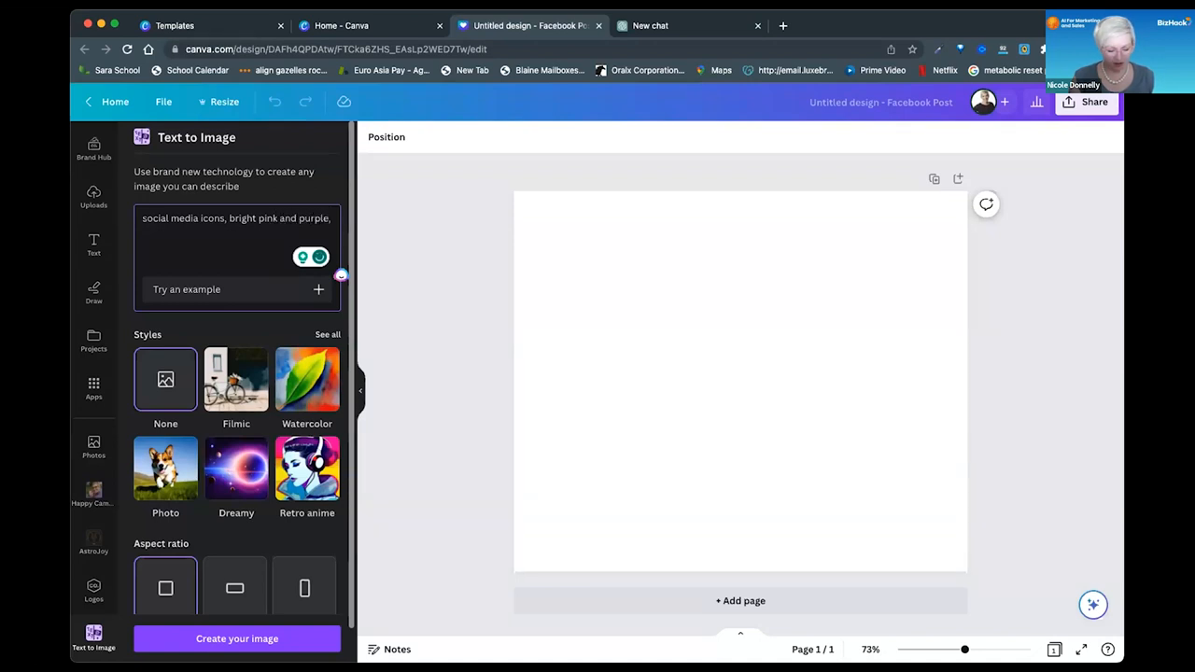
{"action": "type", "text": "floating"}
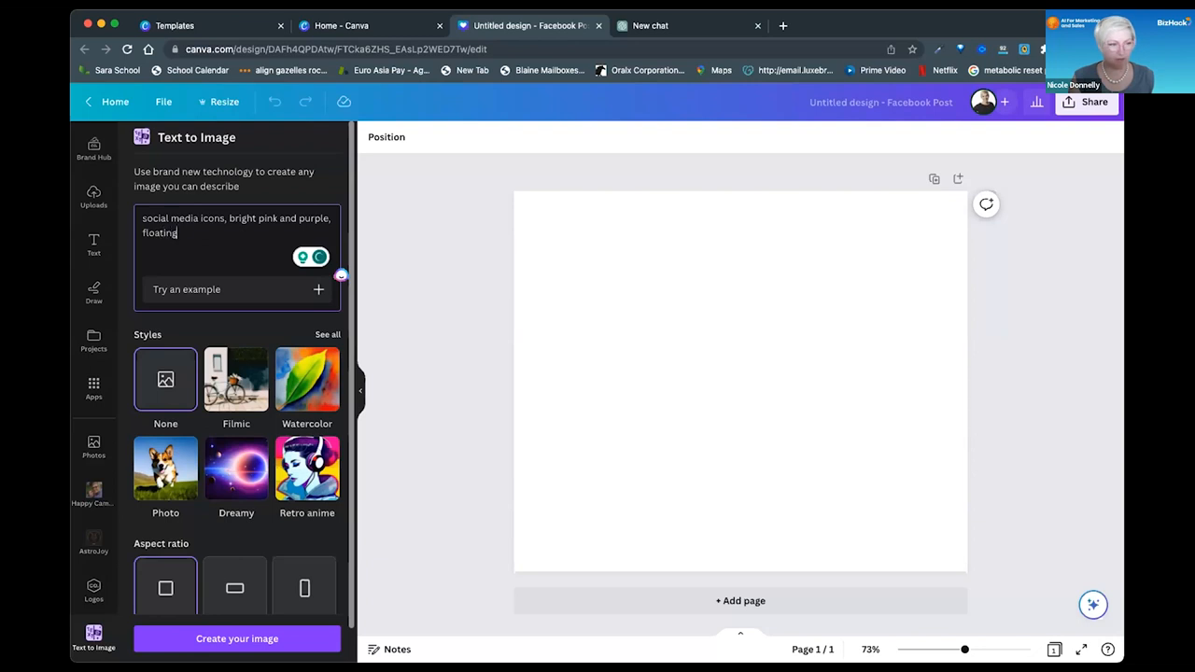
{"action": "type", "text": "in space,"}
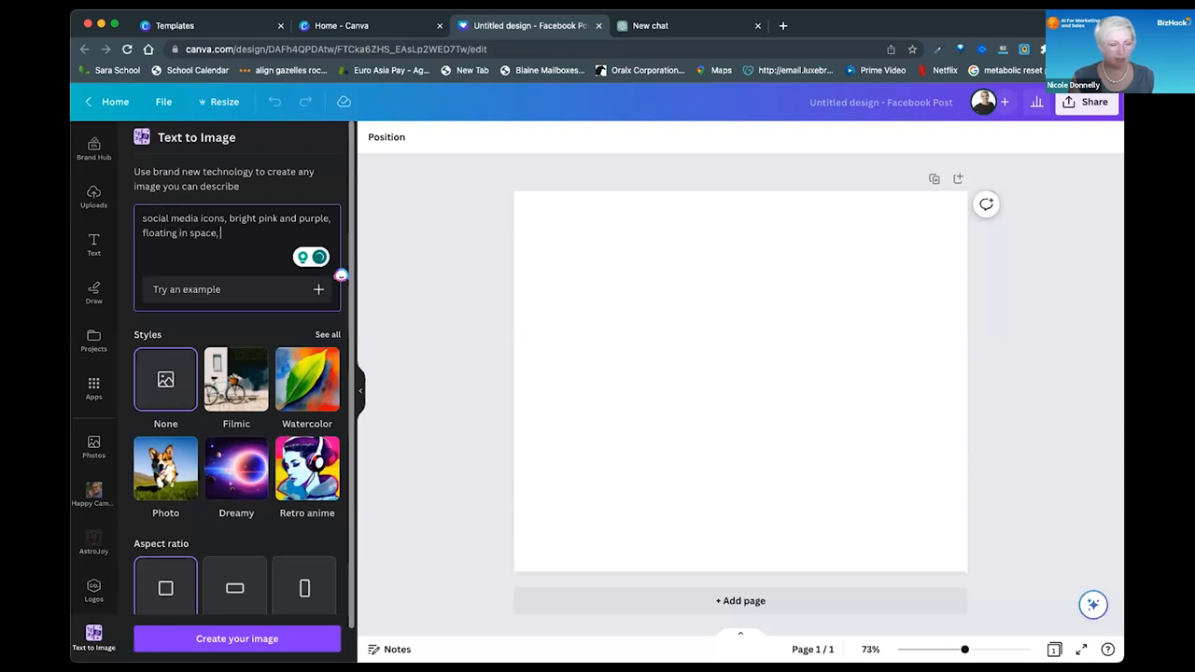
{"action": "type", "text": "in"}
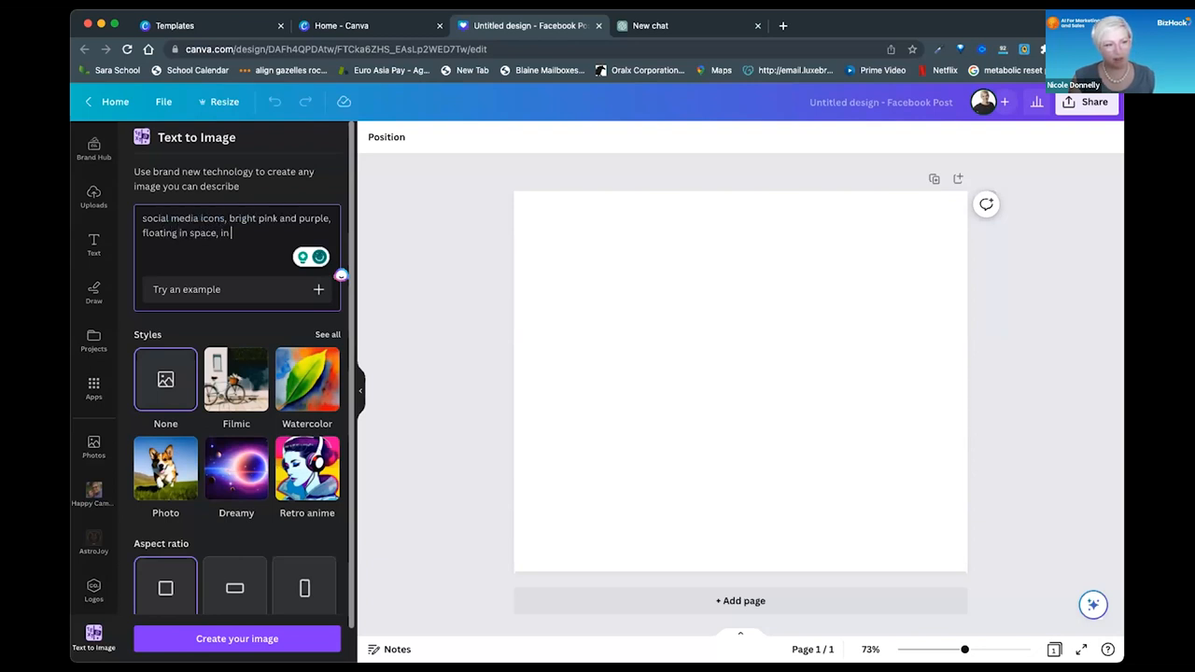
{"action": "type", "text": "DA"}
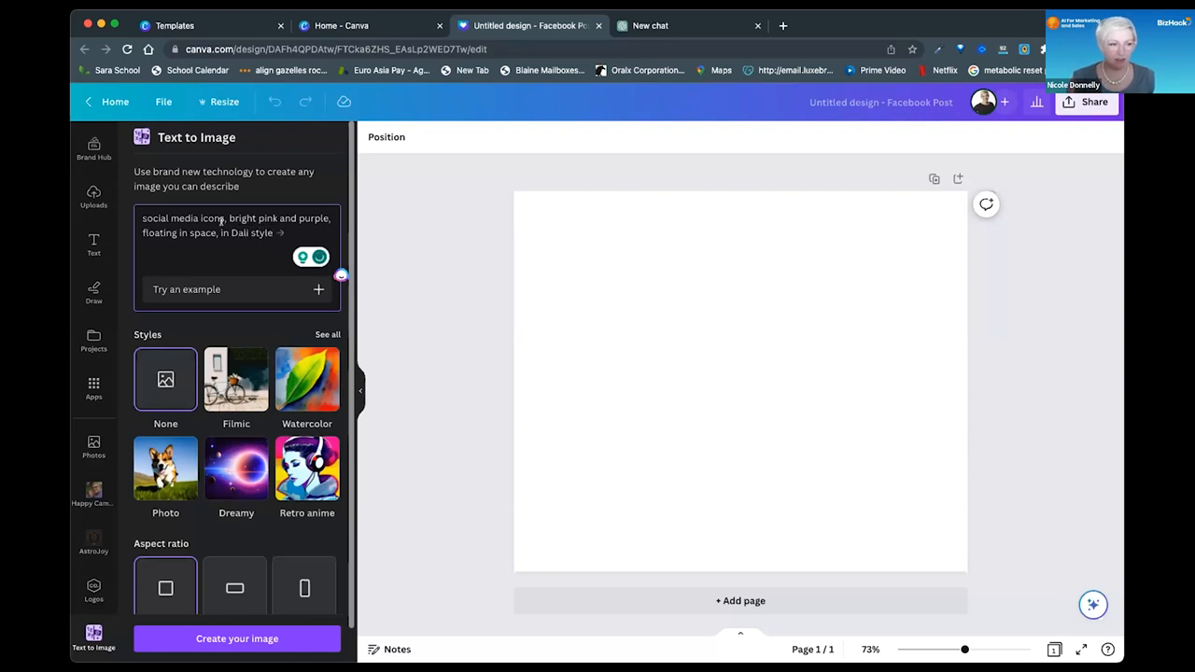
- Generate four pink and purple social media icon images from the Dali-style description
{"action": "left_click", "coordinate": [235, 639]}
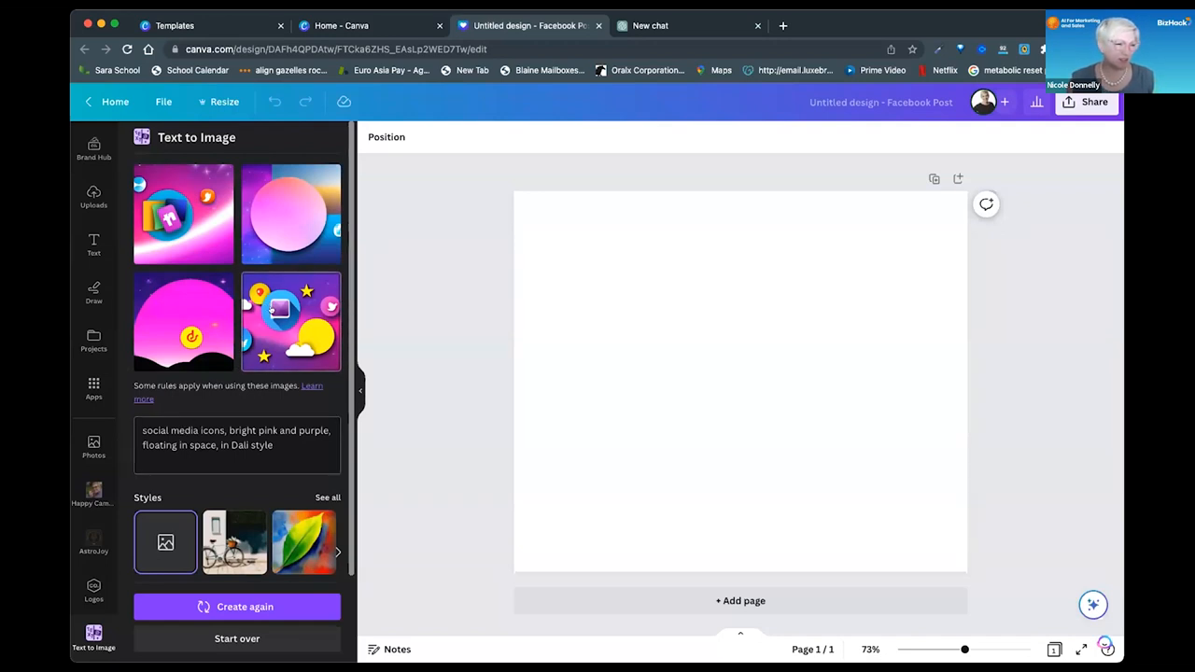
- Extend the description with 'include dark pink and purple' and regenerate the icon art in watercolor and another style
{"action": "left_click", "coordinate": [291, 321]}
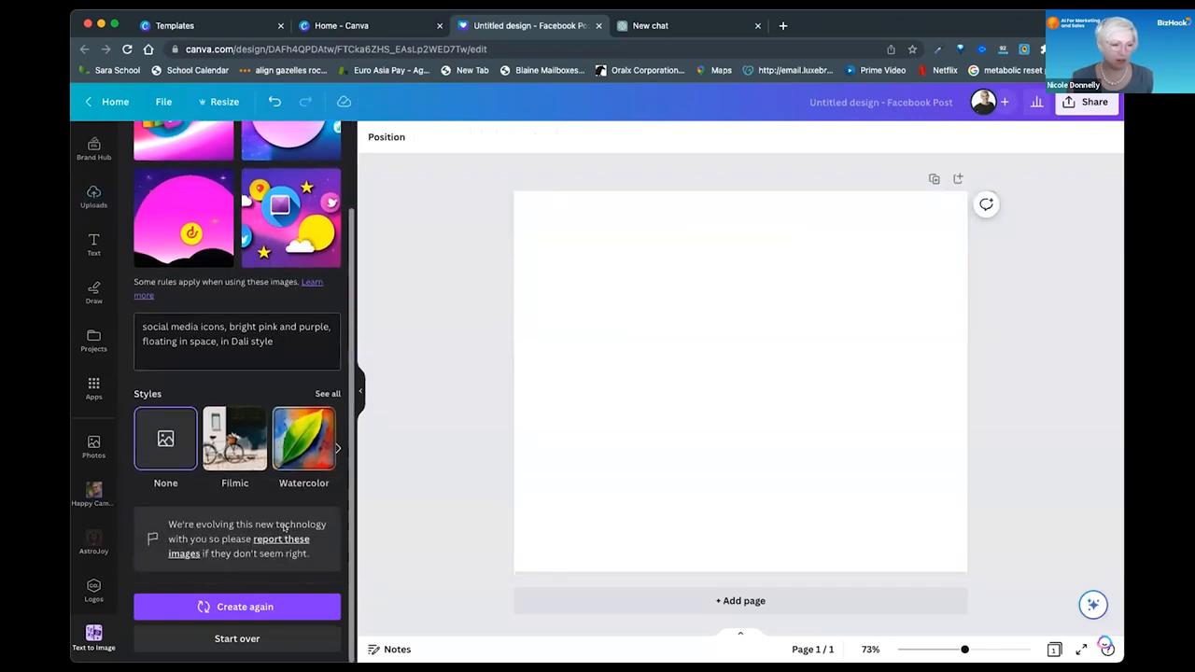
{"action": "left_click", "coordinate": [336, 448]}
{"action": "type", "text": ","}
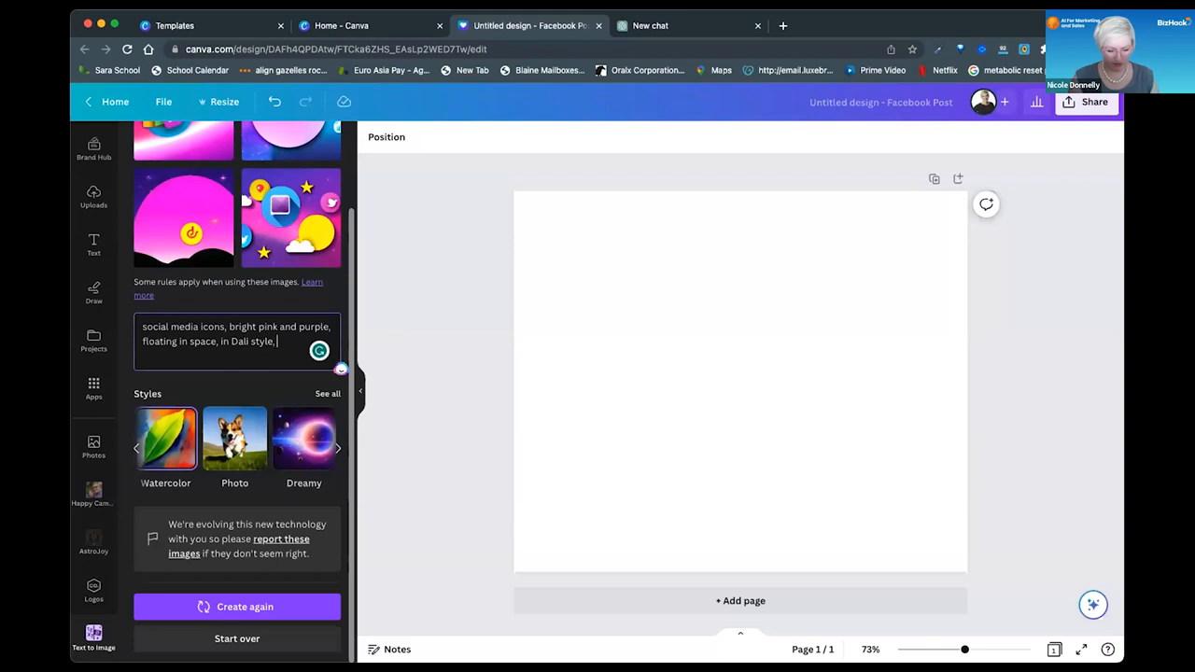
{"action": "type", "text": "include da"}
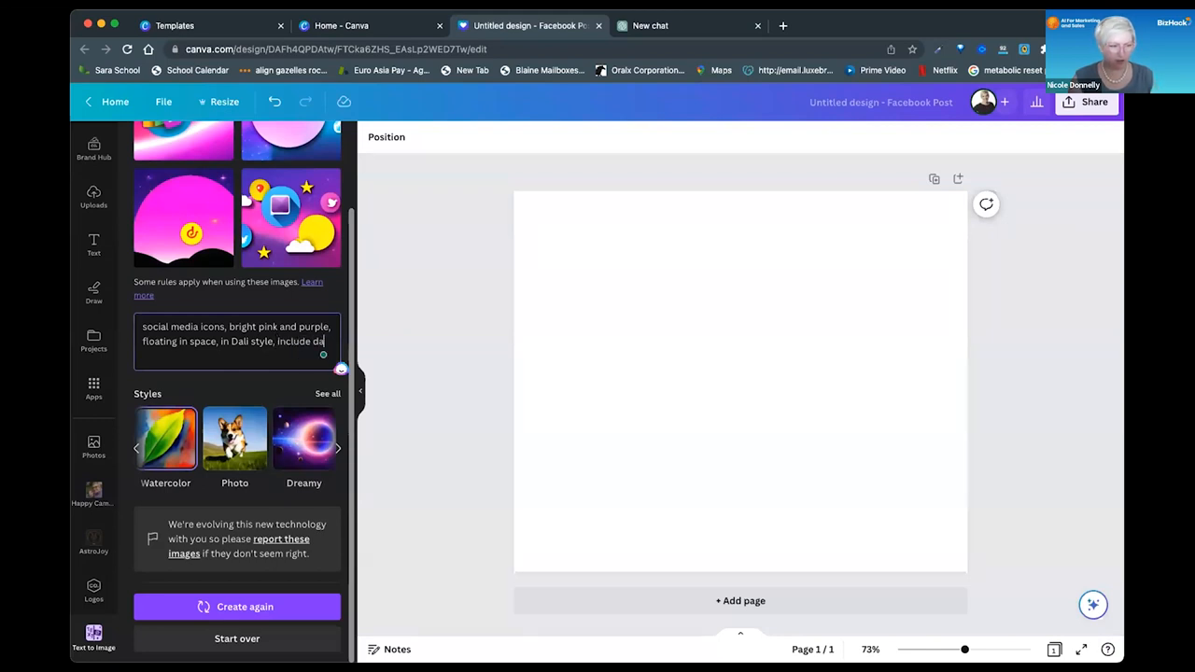
{"action": "type", "text": "dark pink and p"}
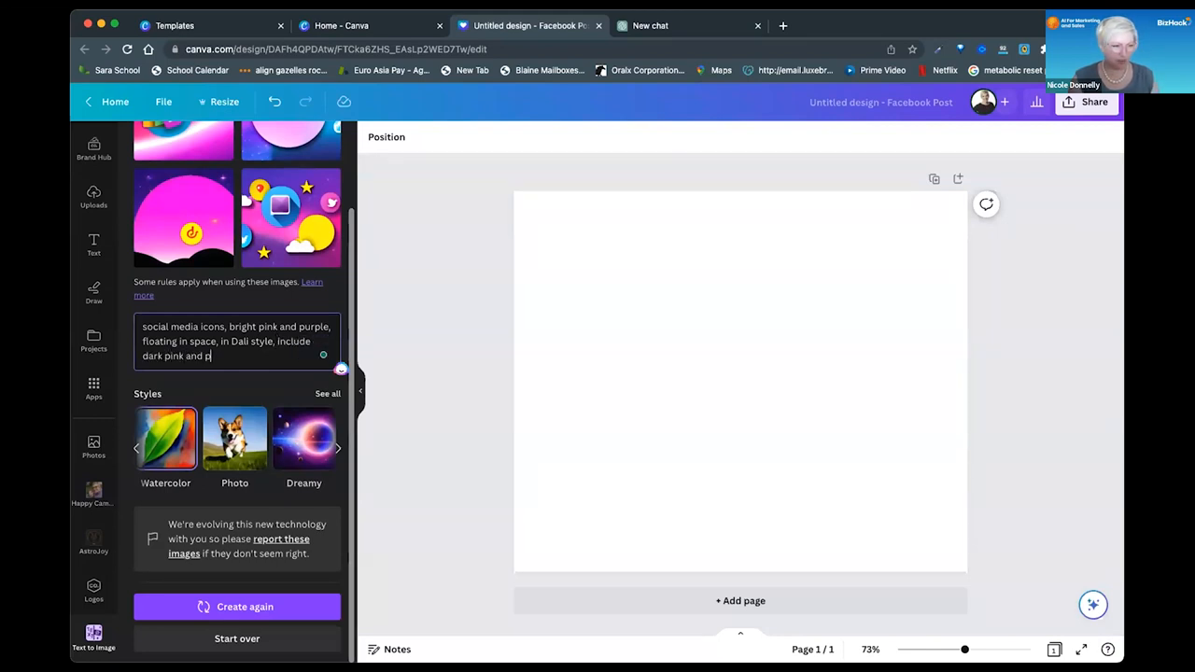
{"action": "type", "text": "urplse"}
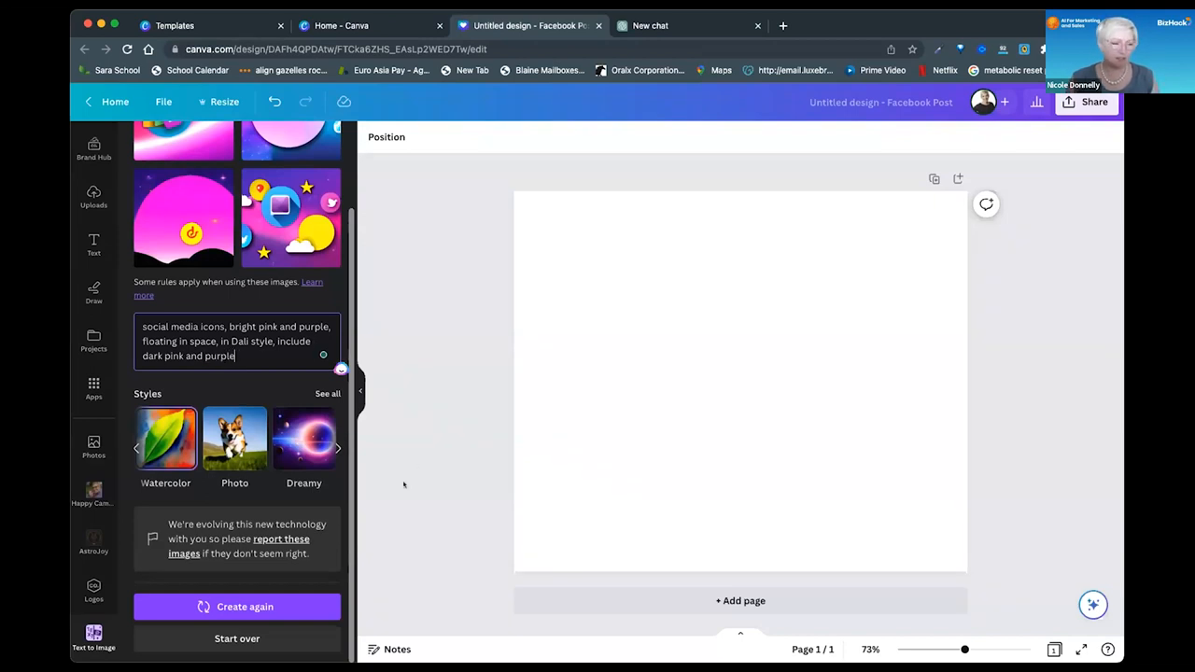
{"action": "left_click", "coordinate": [235, 607]}
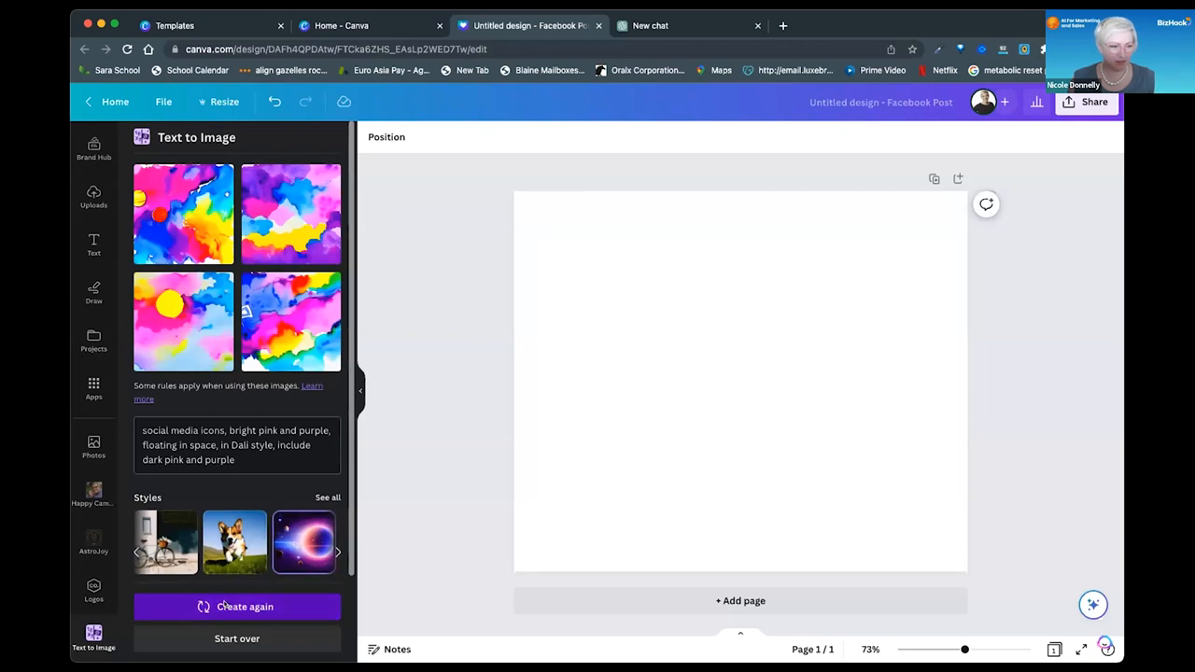
{"action": "left_click", "coordinate": [237, 607]}
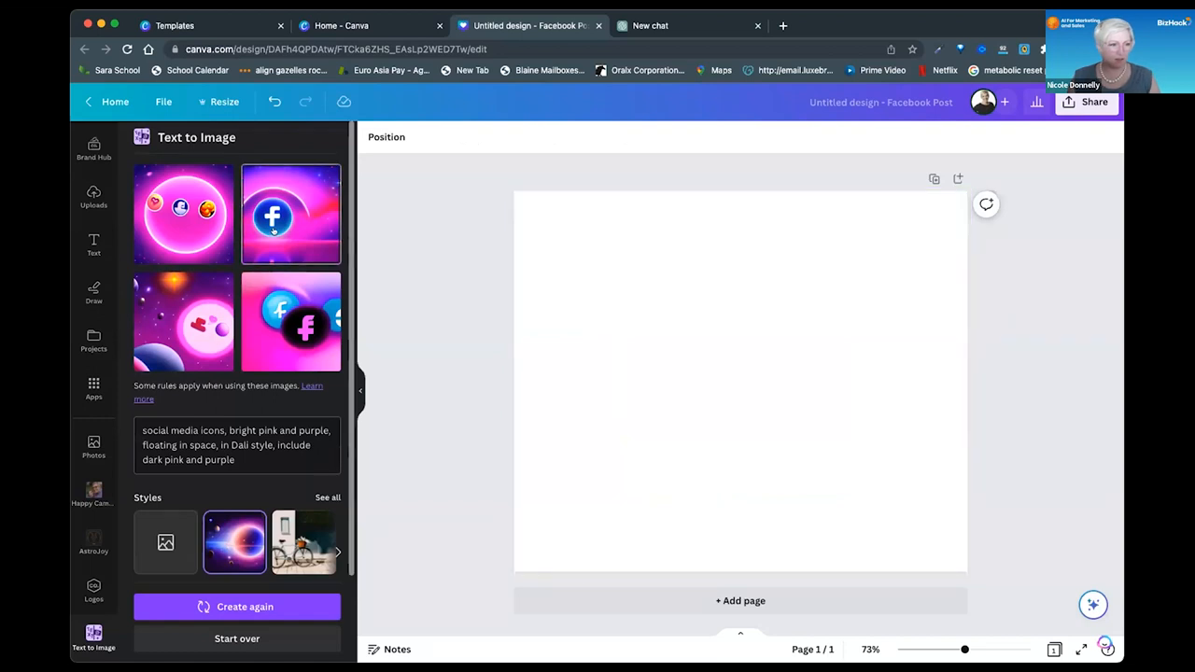
{"action": "left_click", "coordinate": [291, 215]}
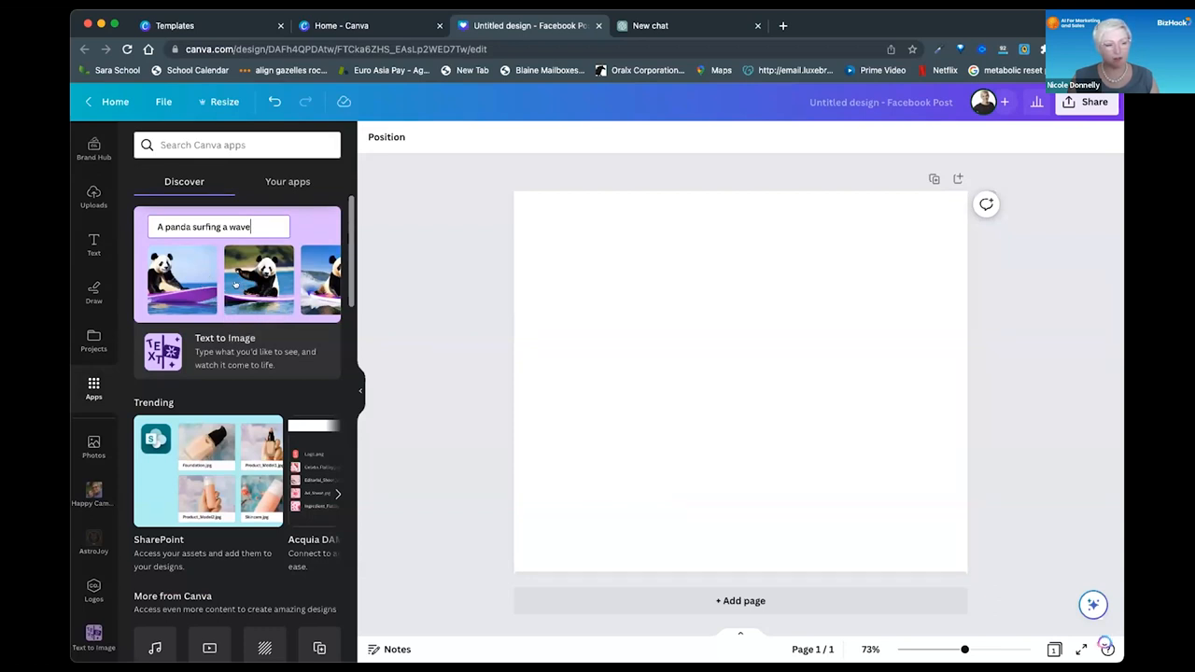
- Replace the whole prompt with 'red car' and generate four red car images
{"action": "scroll", "scroll_direction": "down", "scroll_amount": 3}
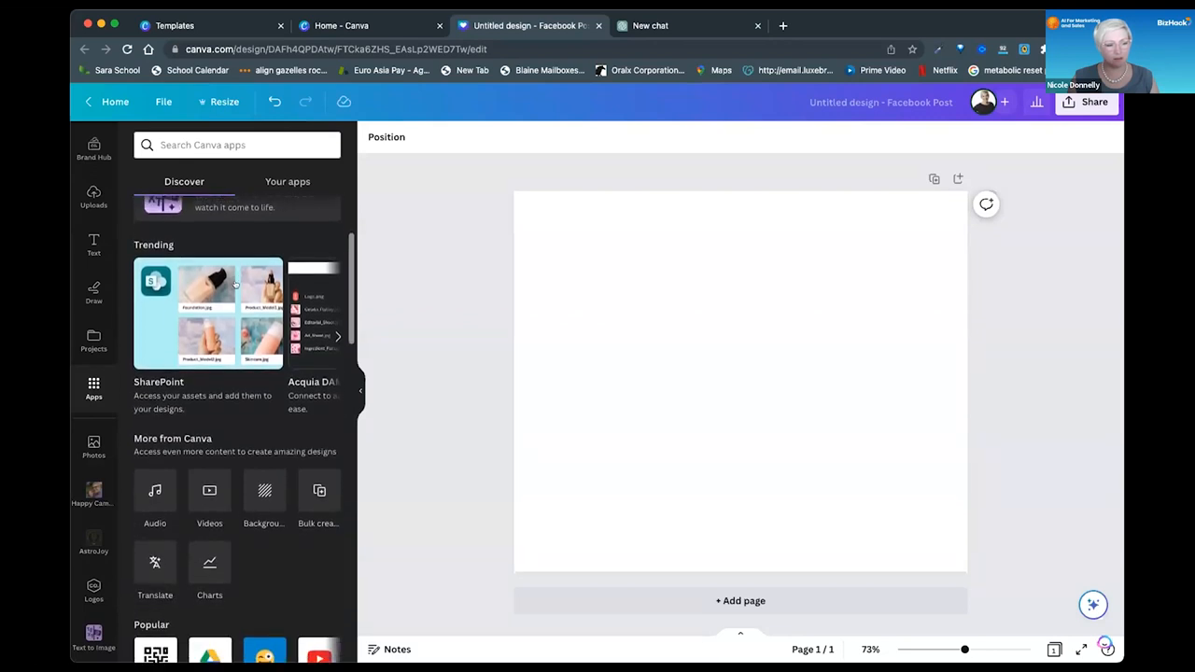
{"action": "left_click", "coordinate": [93, 639]}
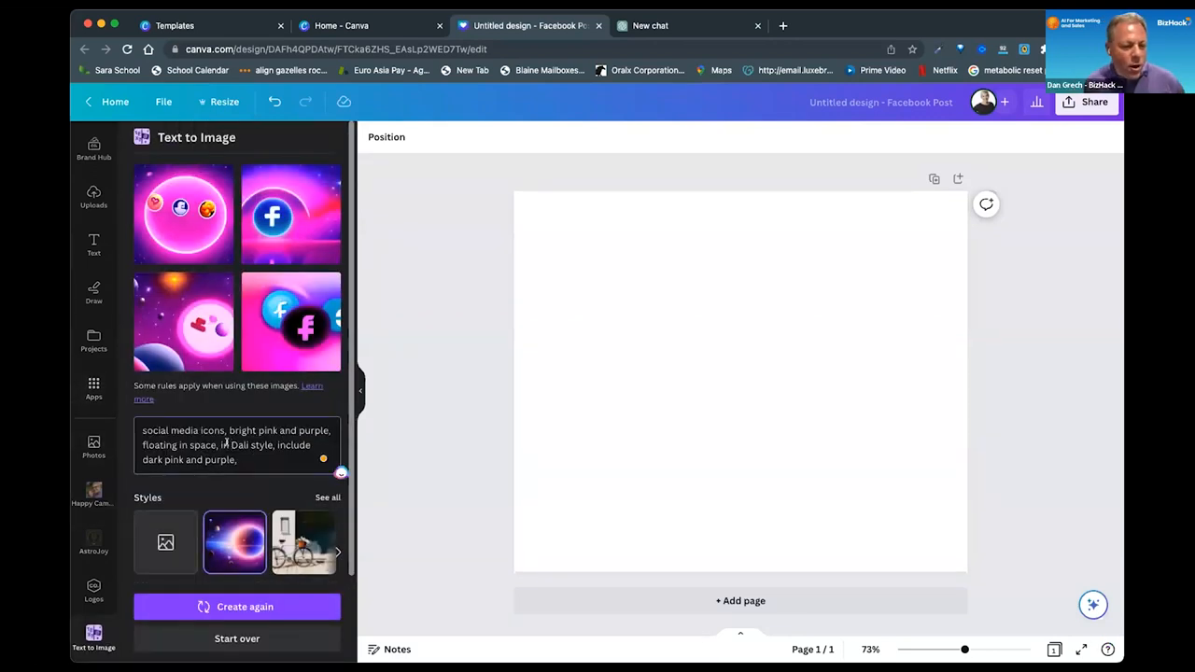
{"action": "triple_click", "coordinate": [233, 444]}
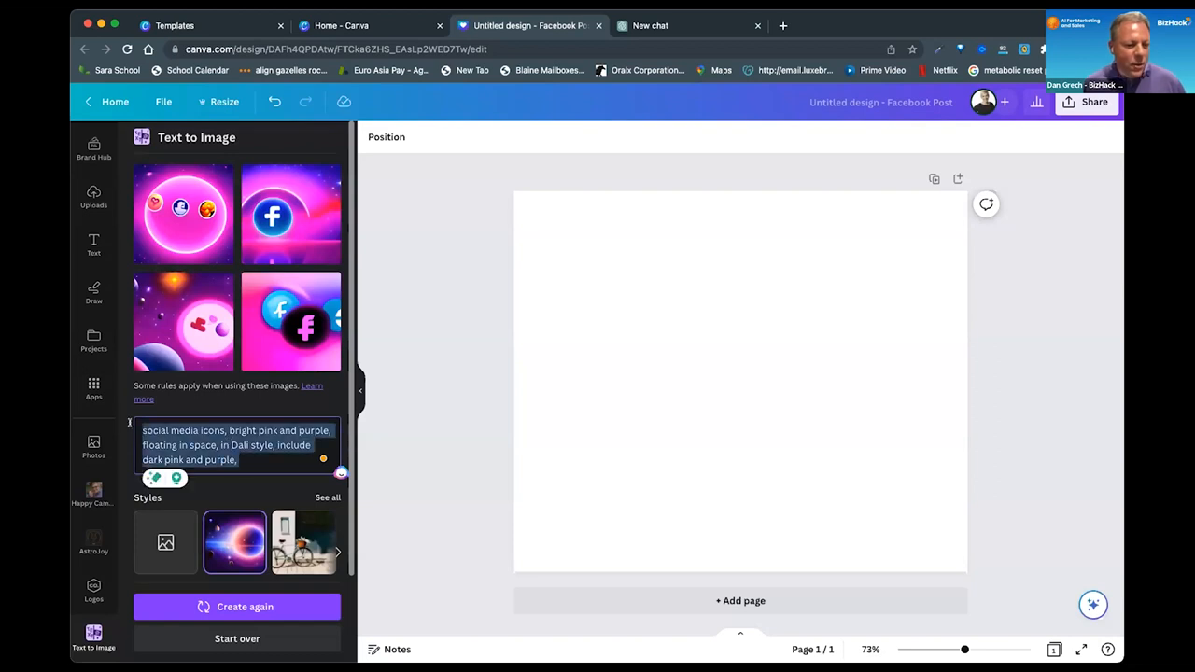
{"action": "type", "text": "red car"}
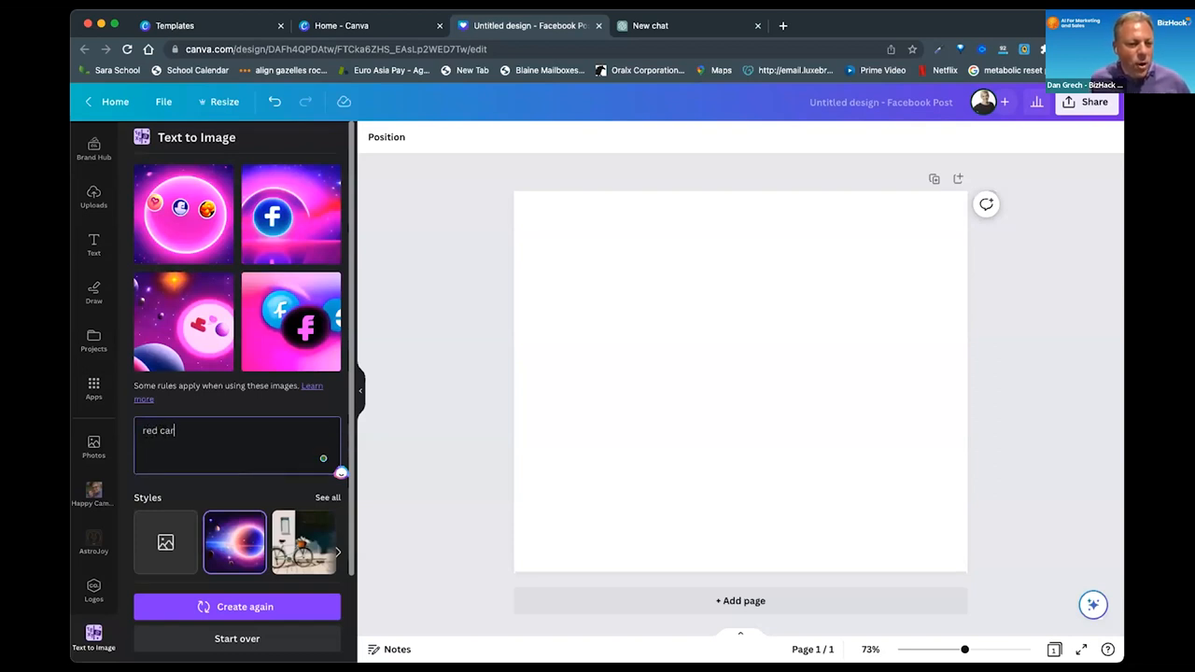
{"action": "left_click", "coordinate": [164, 541]}
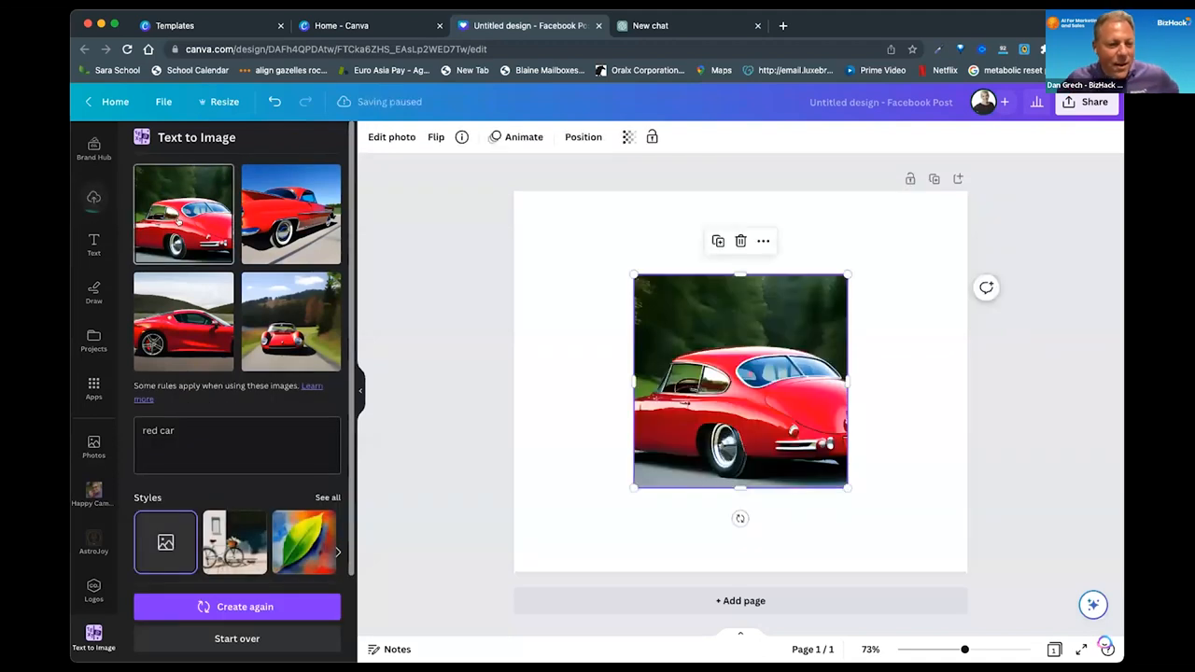
- Add a second red car, clear the cars from the page and begin rewording the prompt to 'red car, ford focus, in miami'
{"action": "left_click", "coordinate": [291, 212]}
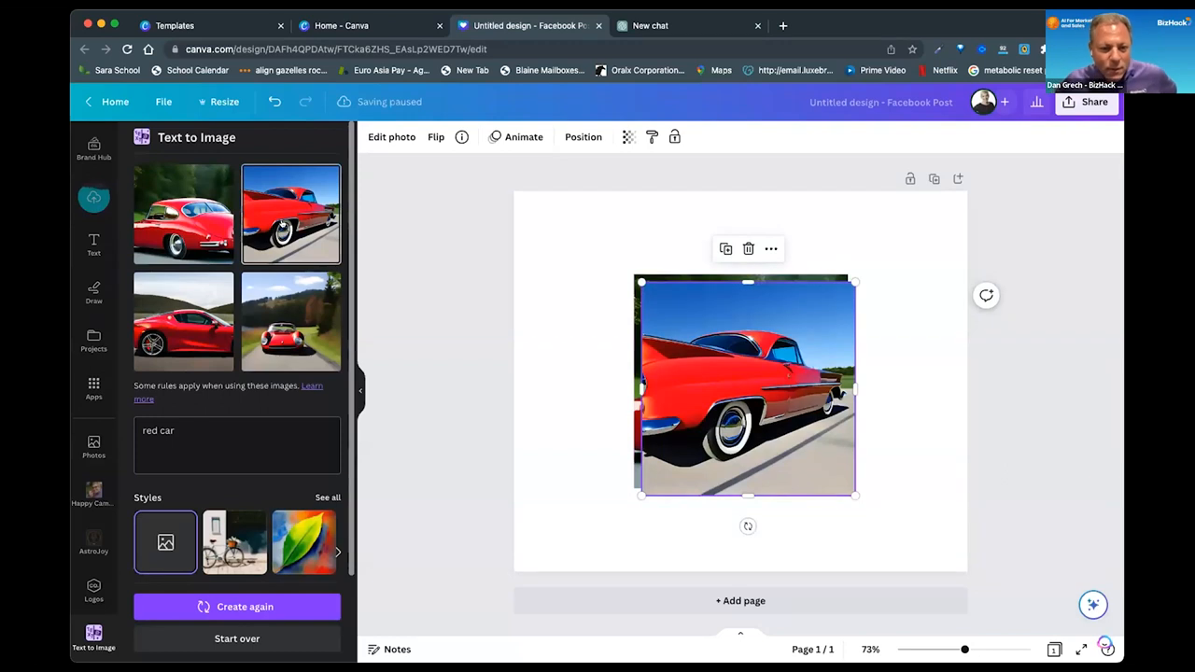
{"action": "left_click", "coordinate": [292, 321]}
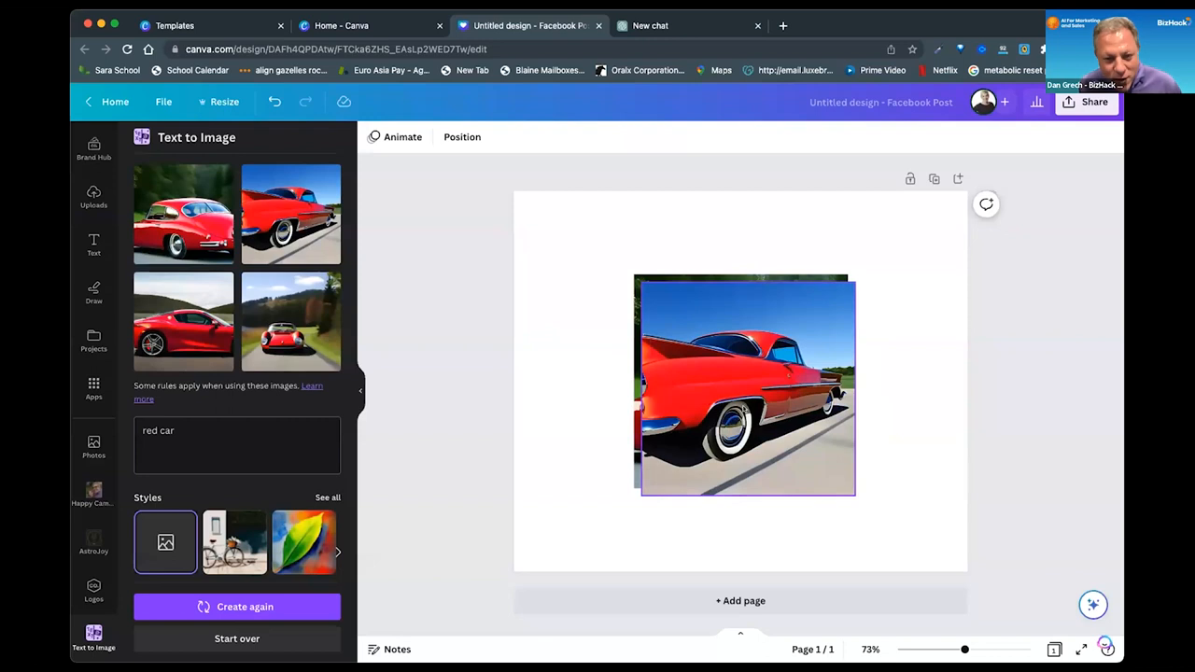
{"action": "left_click", "coordinate": [739, 383]}
{"action": "type", "text": ", ford focus, in miami"}
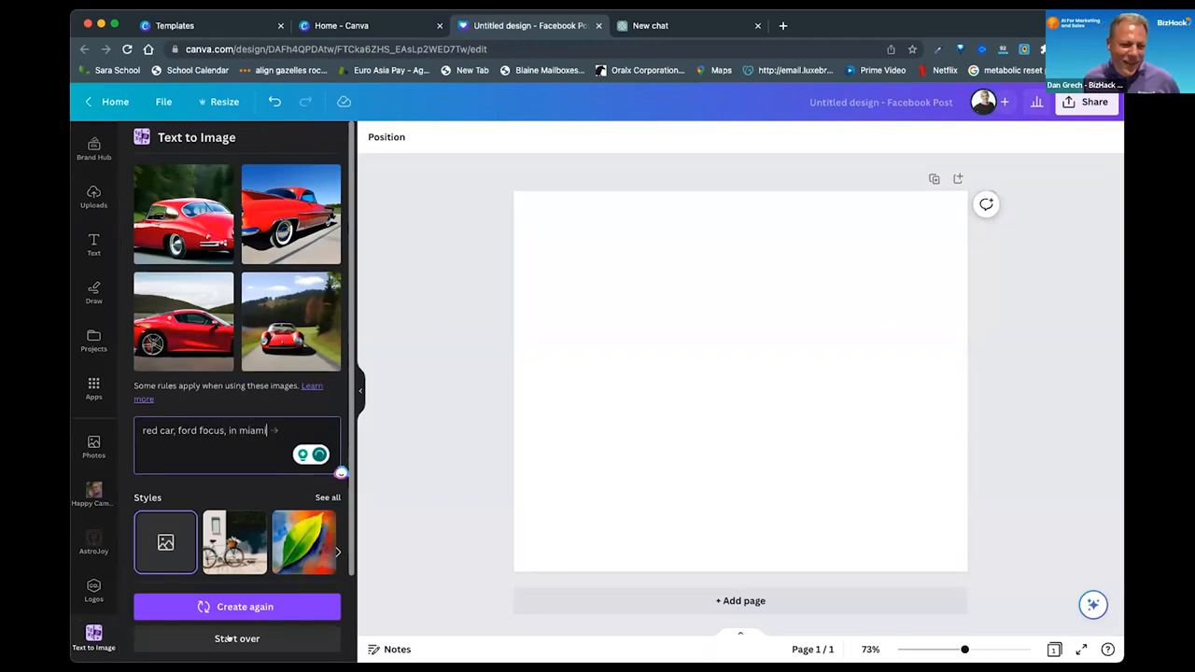
- Generate red Ford Focus in Miami images and place one on the Facebook post
{"action": "left_click", "coordinate": [235, 607]}
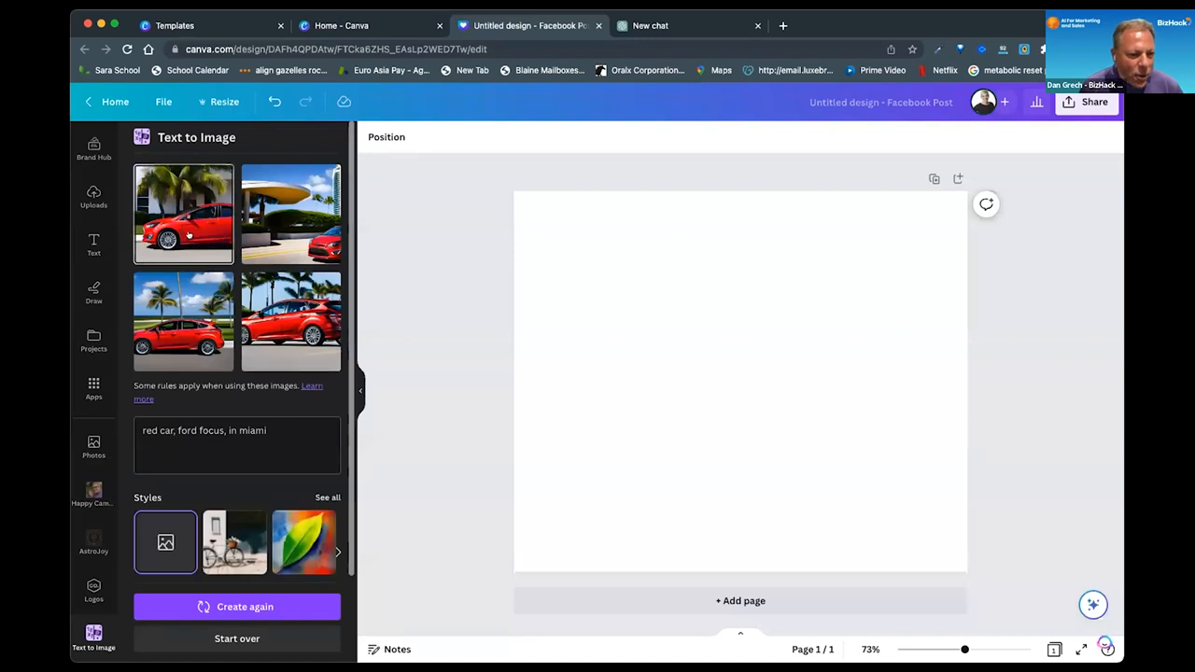
{"action": "left_click", "coordinate": [291, 215]}
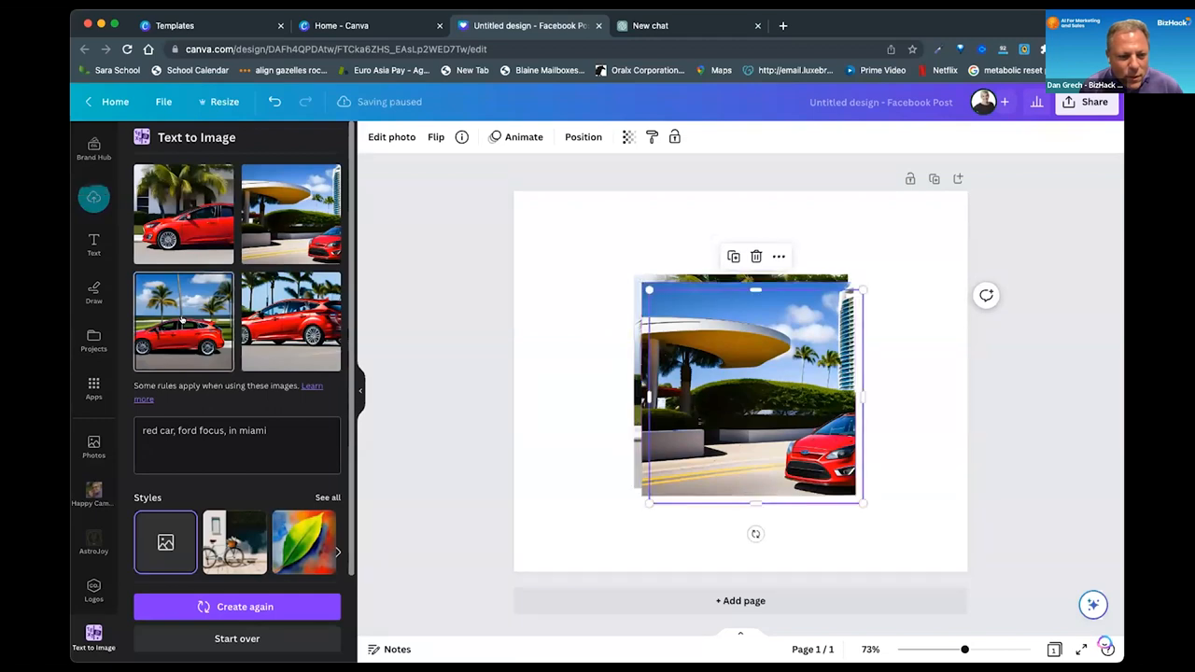
- Add another Ford Focus Miami image so several stack on the post with the palm-tree version on top
{"action": "left_click", "coordinate": [291, 321]}
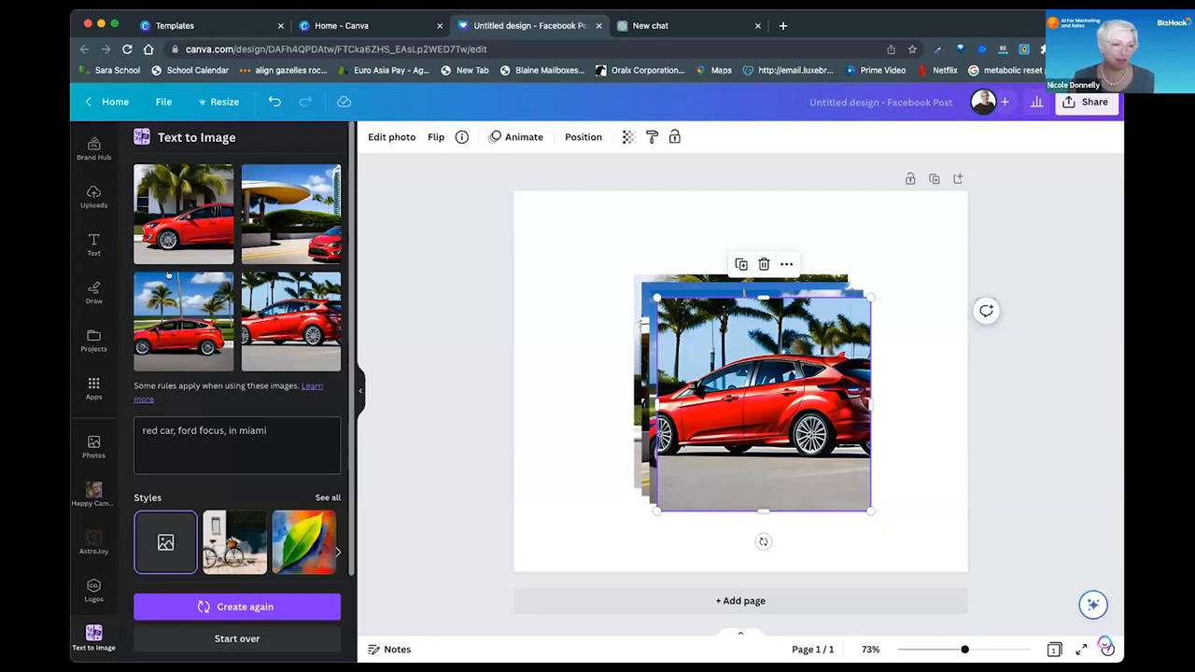
{"action": "mouse_move", "coordinate": [439, 396]}
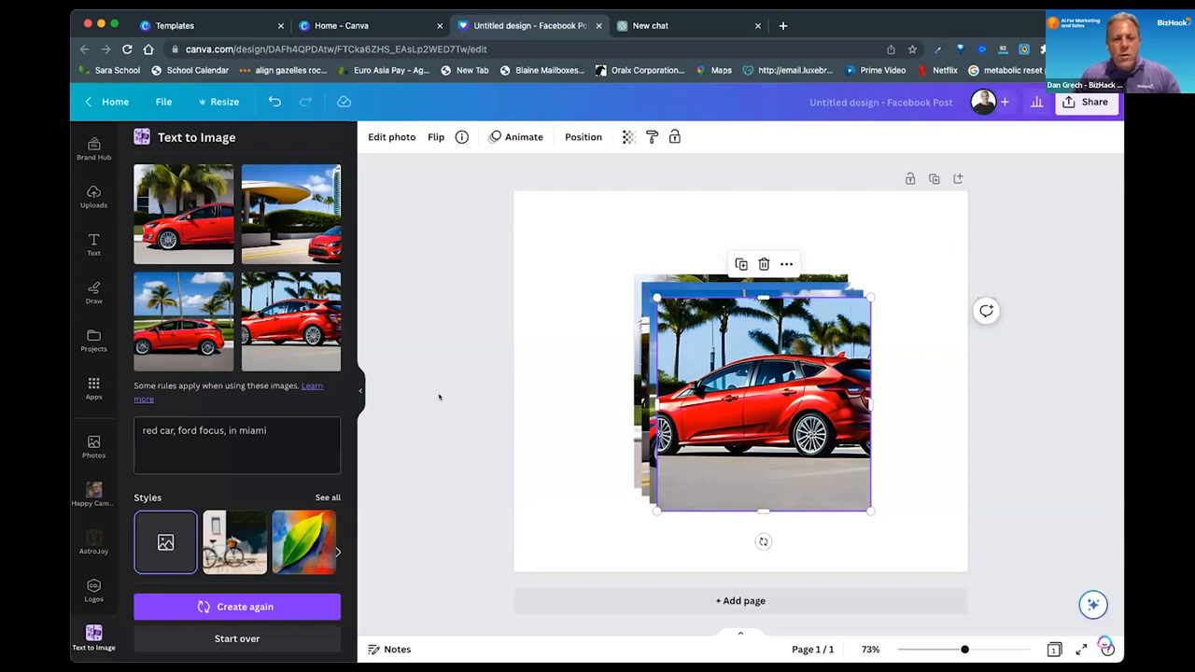